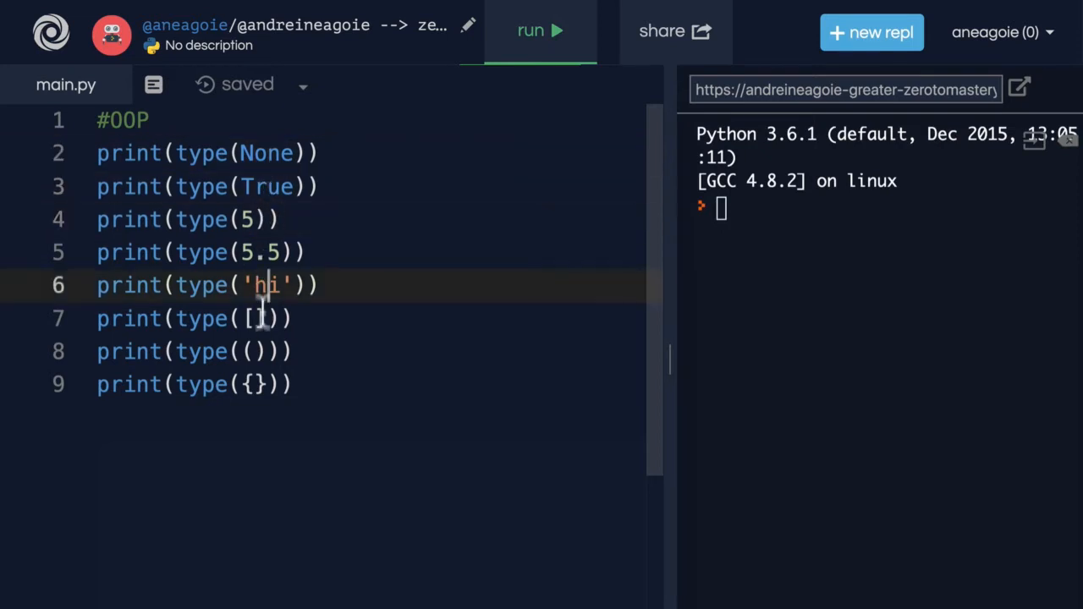
pyautogui.moveTo(532, 31)
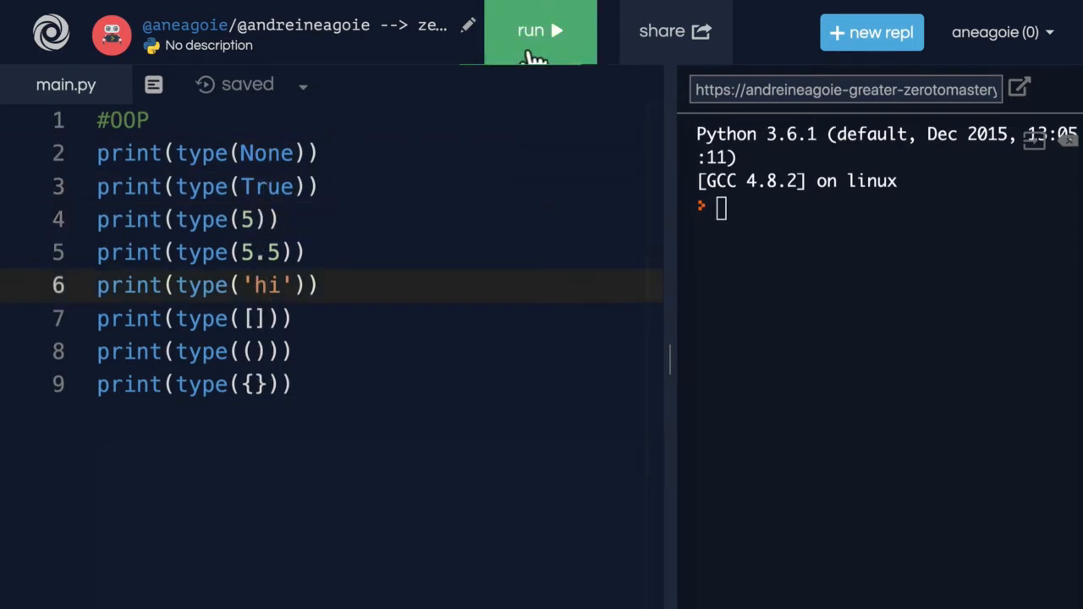
# Run main.py to print the classes NoneType, bool, int, float, str, list, tuple and dict
pyautogui.click(540, 31)
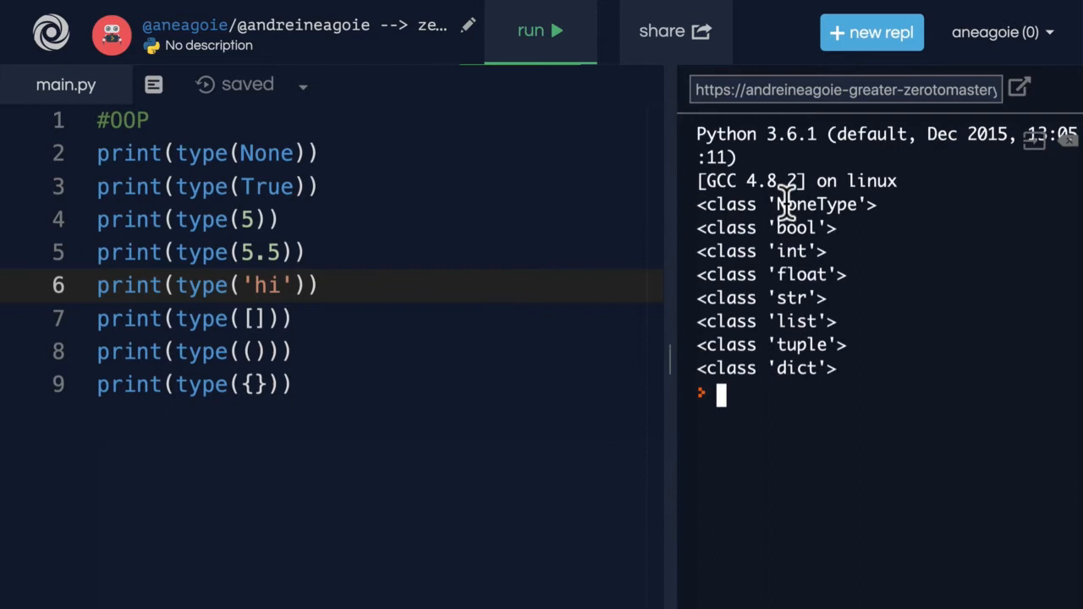
pyautogui.moveTo(787, 398)
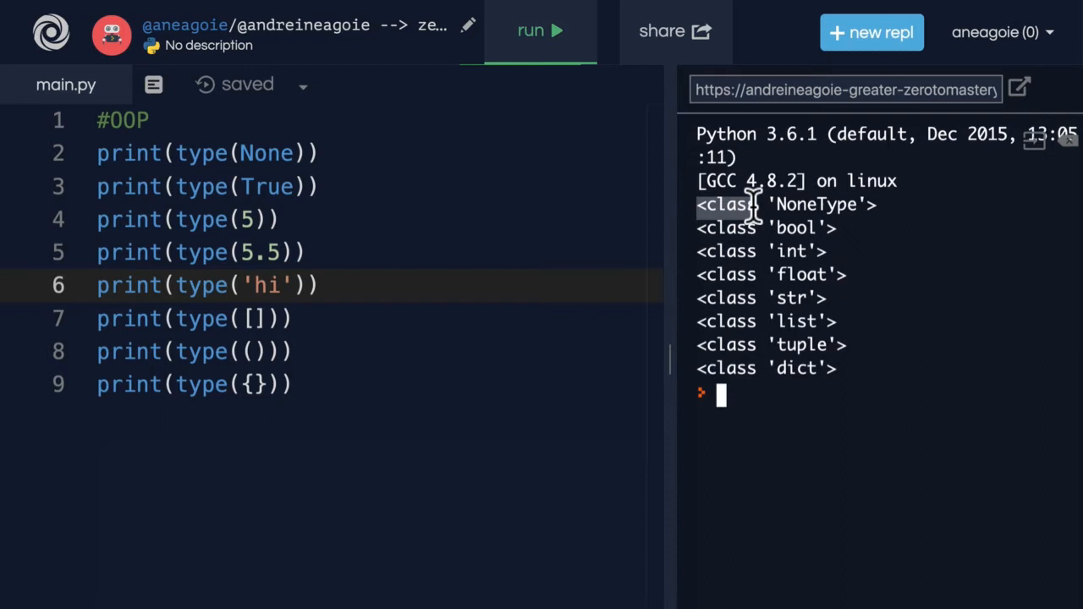
pyautogui.moveTo(791, 211)
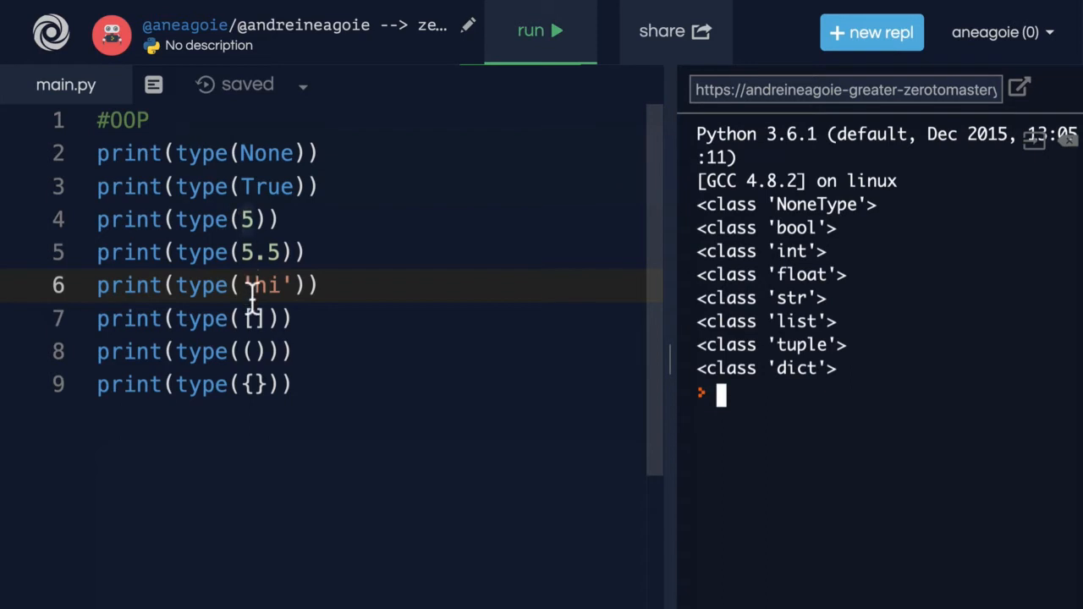
pyautogui.write('.')
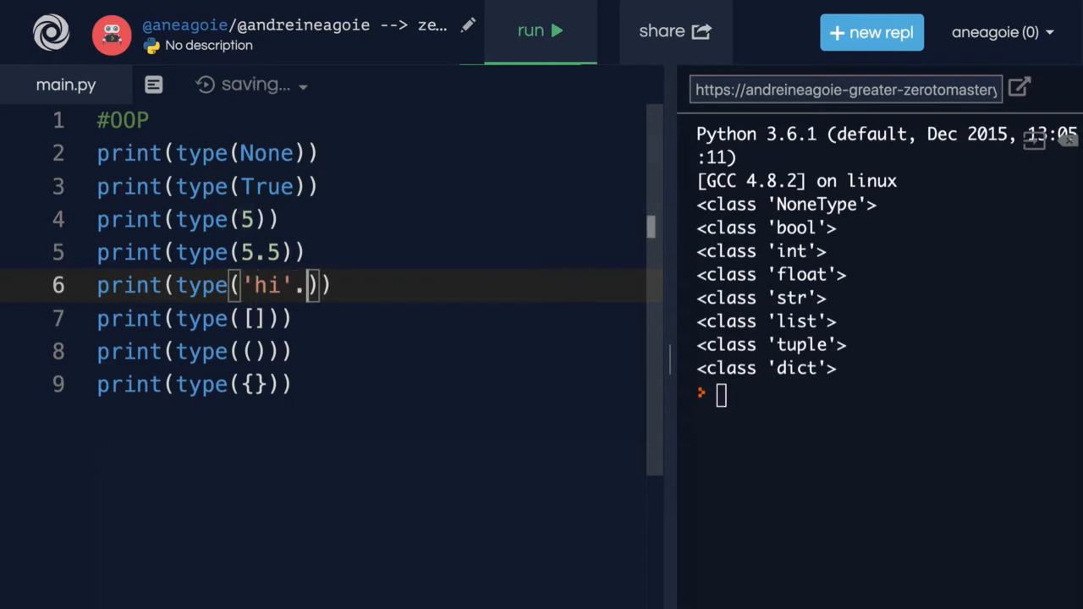
pyautogui.write('.')
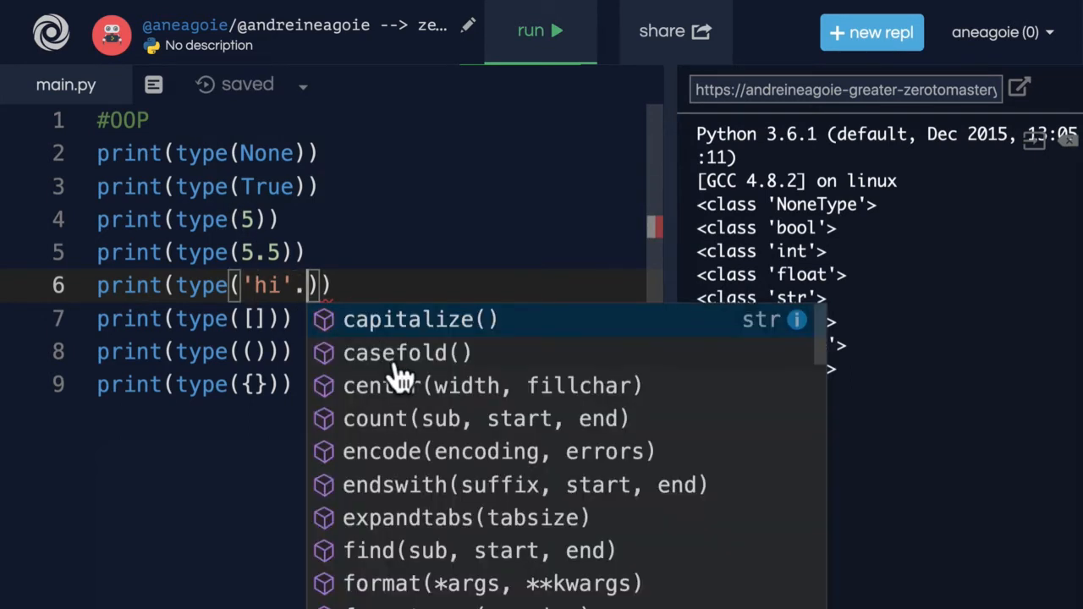
pyautogui.scroll(-3)
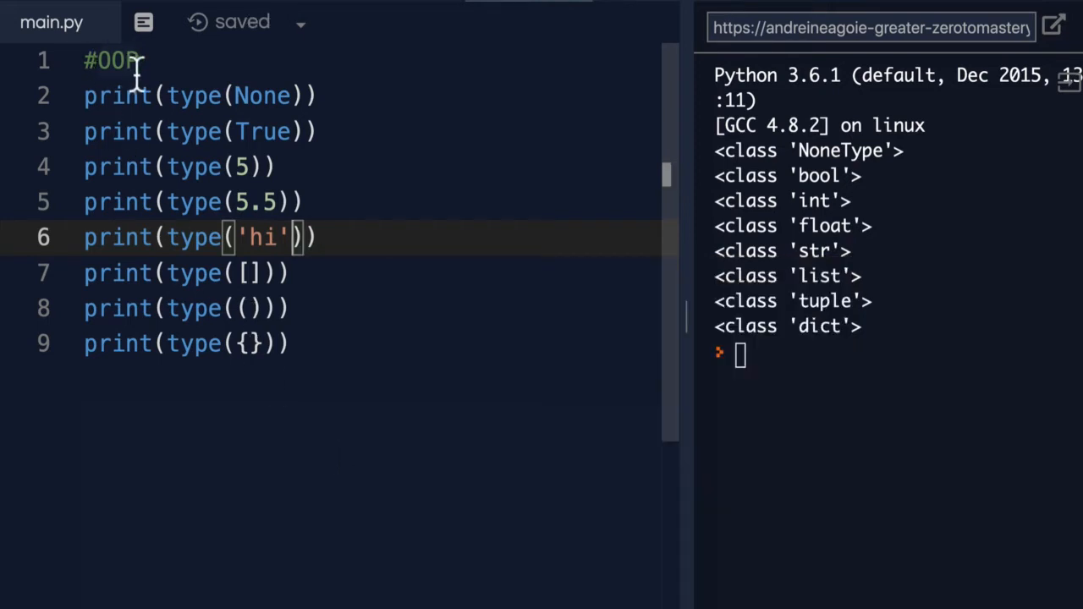
pyautogui.press('enter')
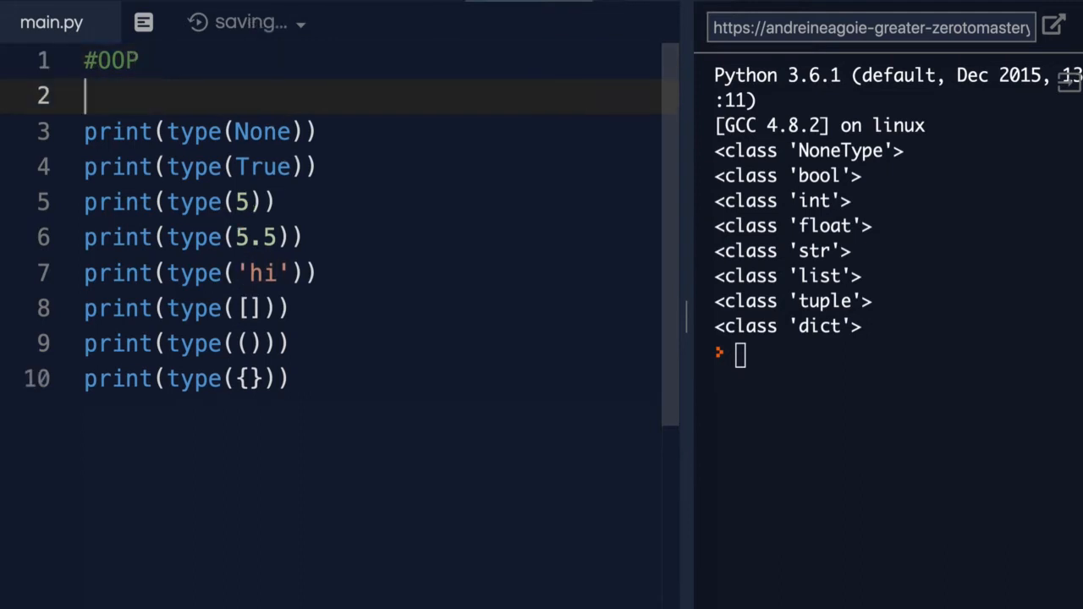
pyautogui.write('class')
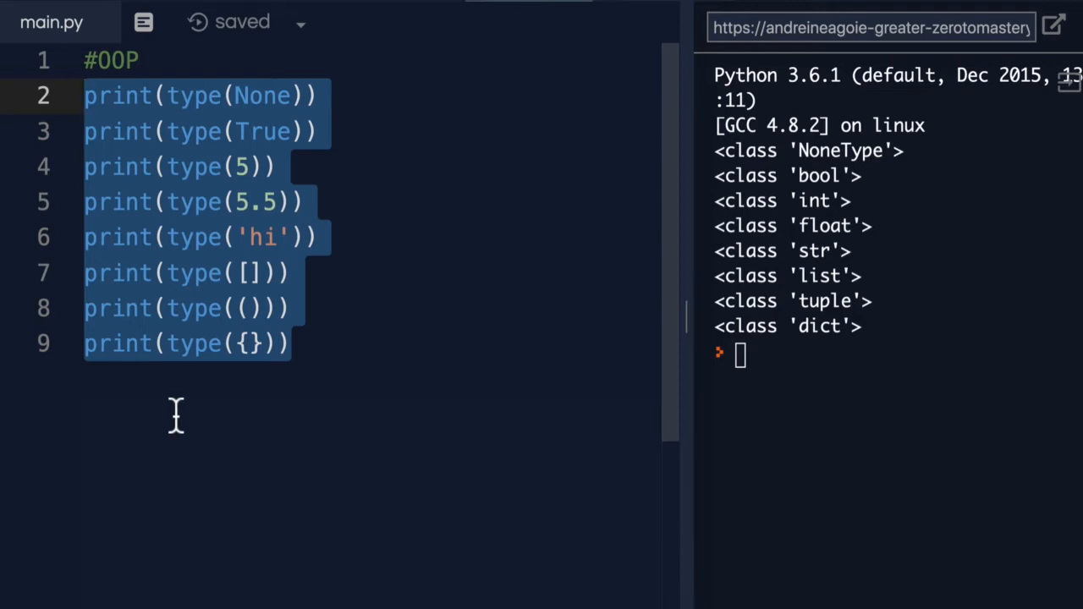
pyautogui.moveTo(436, 379)
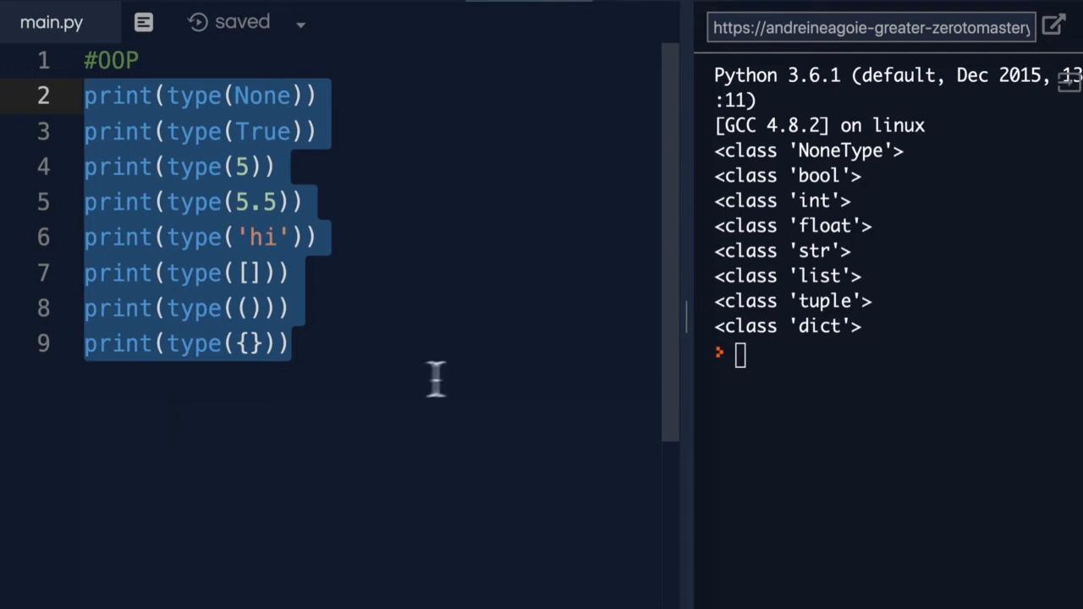
pyautogui.moveTo(753, 199)
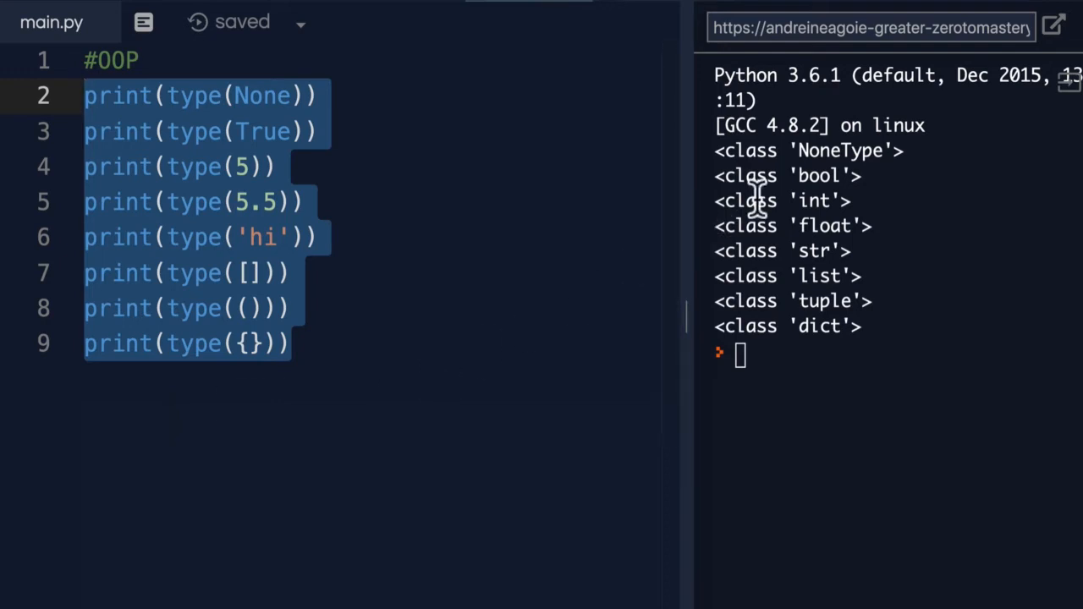